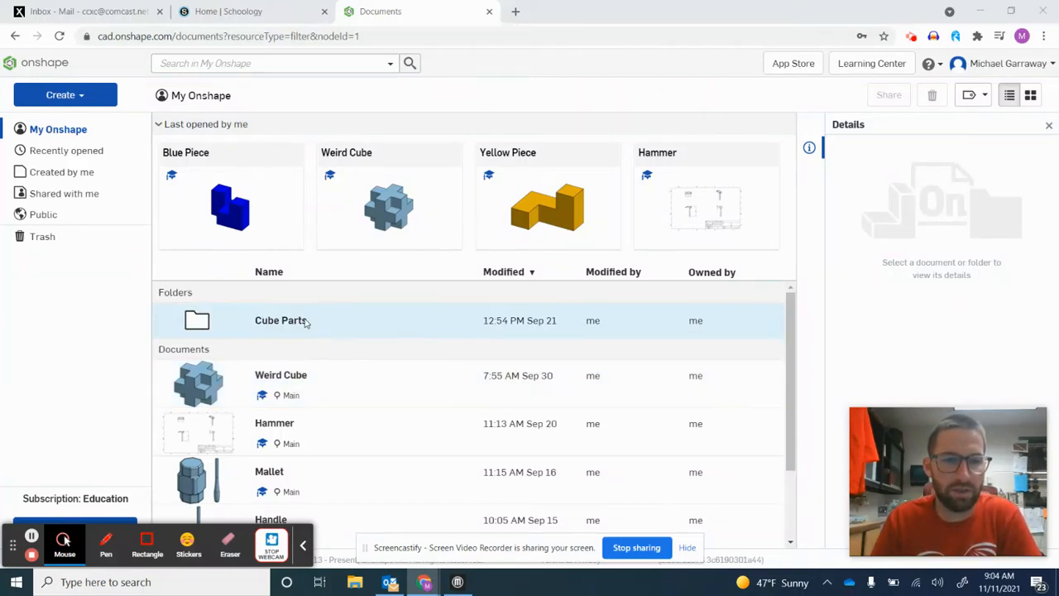
pyautogui.moveTo(71, 99)
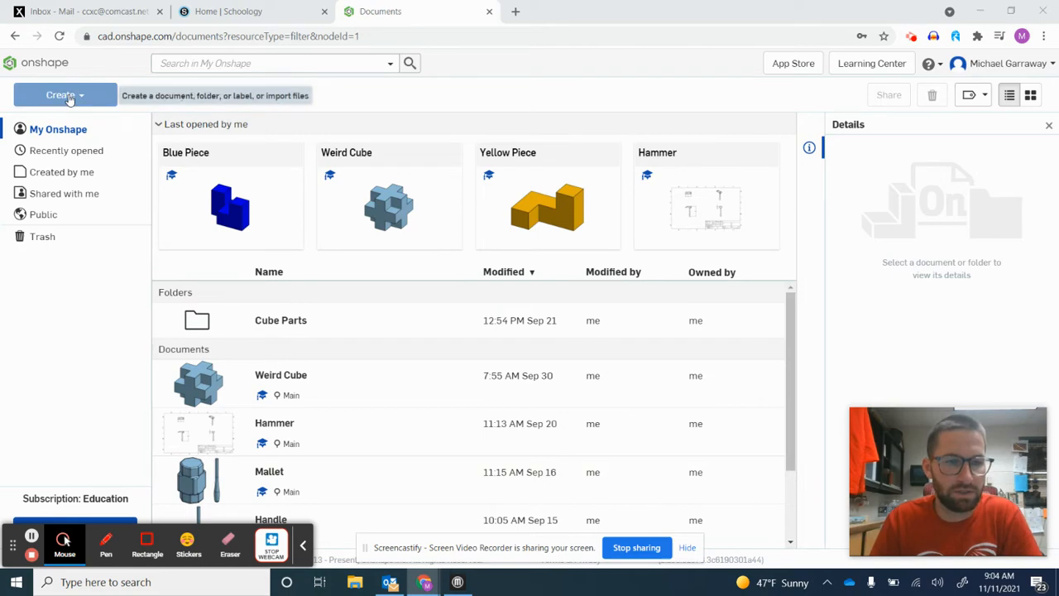
# Create a new blank Onshape document named 'Fidget Spinner'.
pyautogui.click(64, 94)
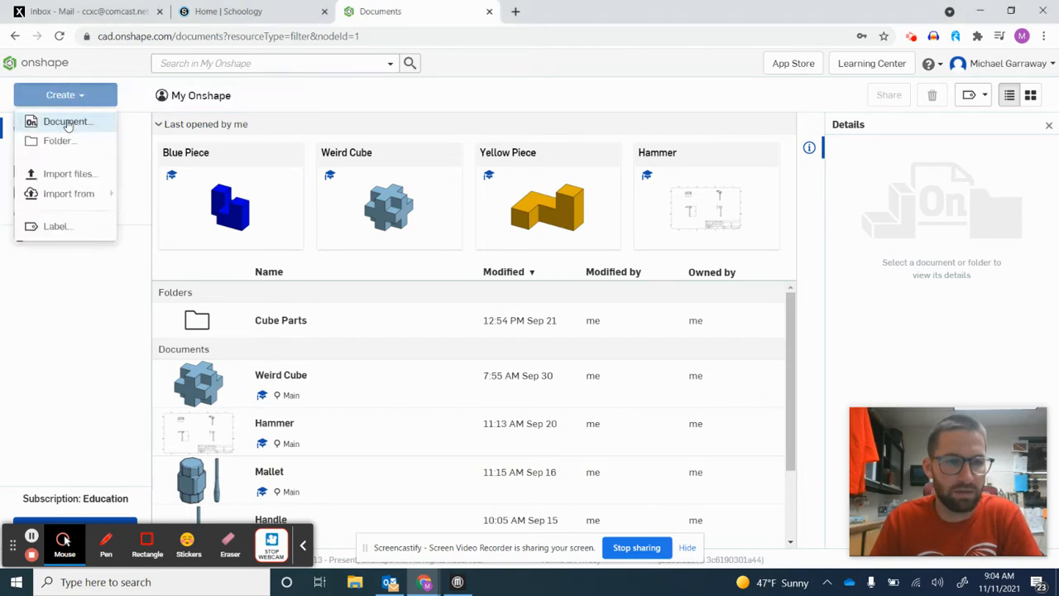
pyautogui.click(66, 122)
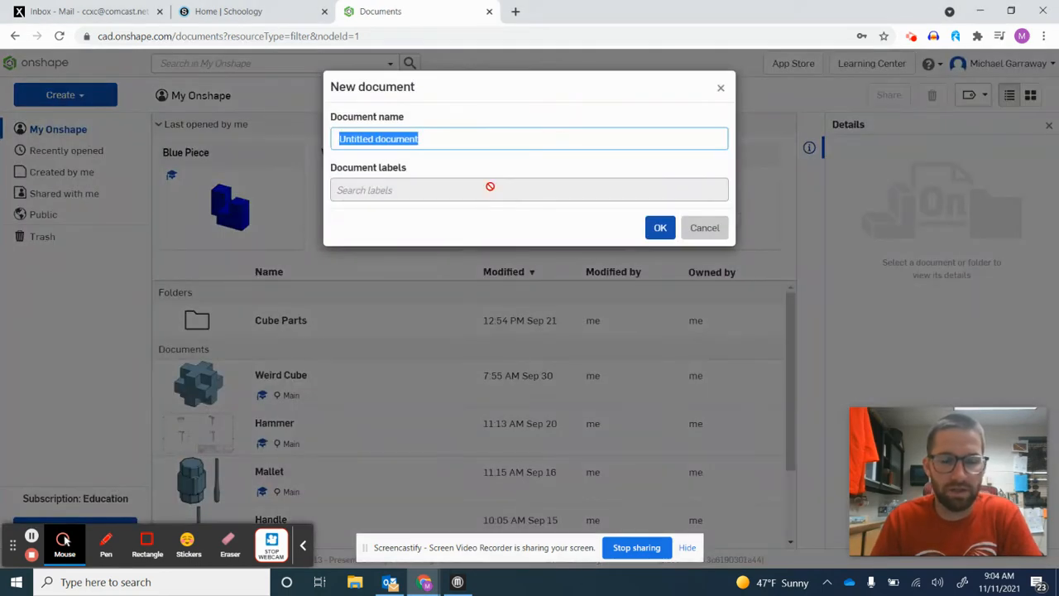
pyautogui.write('Fidget Spi')
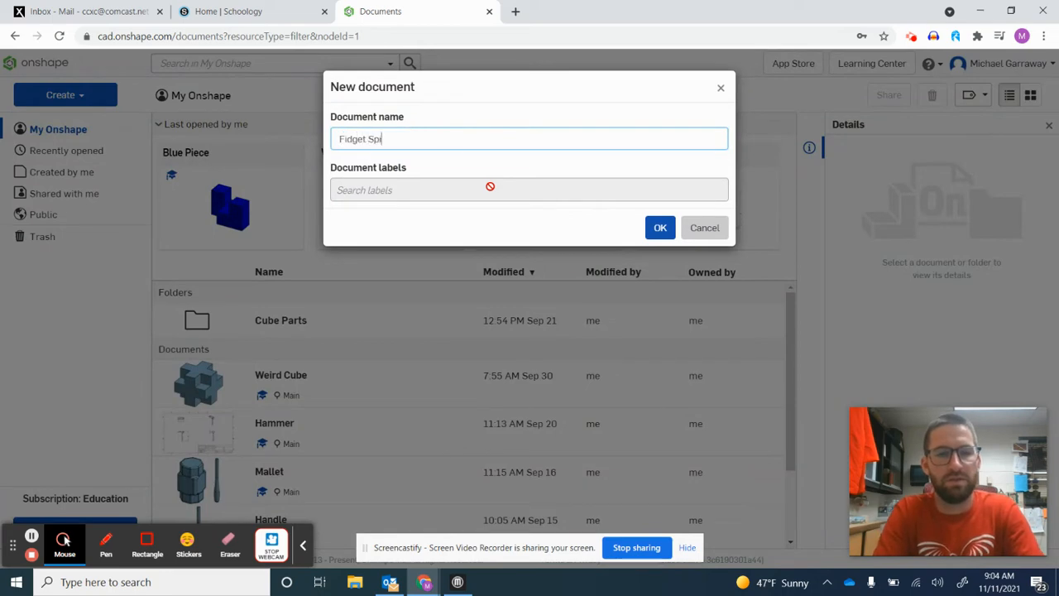
pyautogui.click(659, 228)
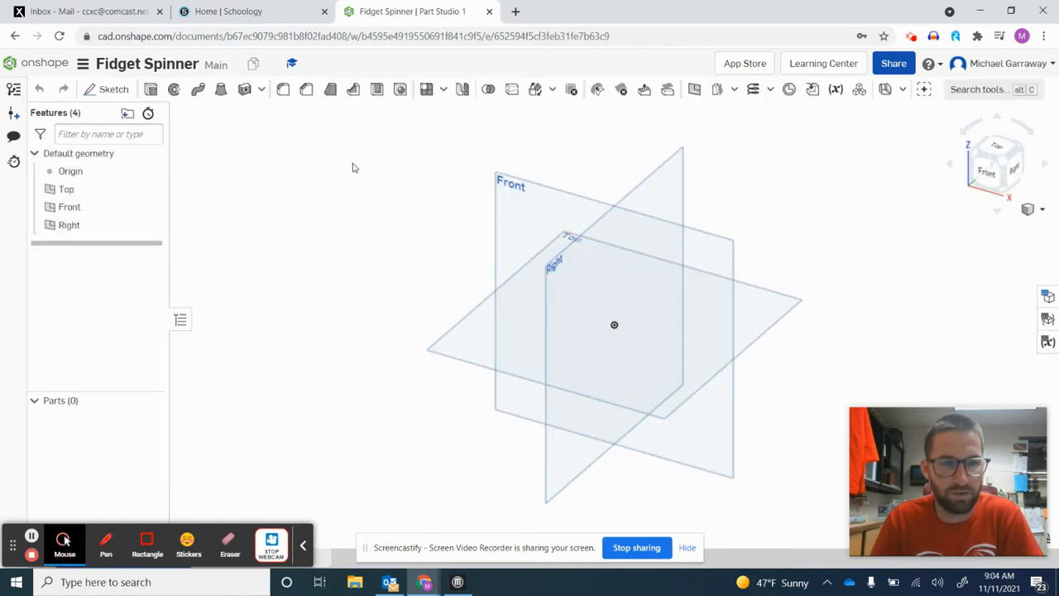
# Sketch two concentric circles at the origin on the Front plane, Ø1.5 and Ø3.
pyautogui.click(112, 90)
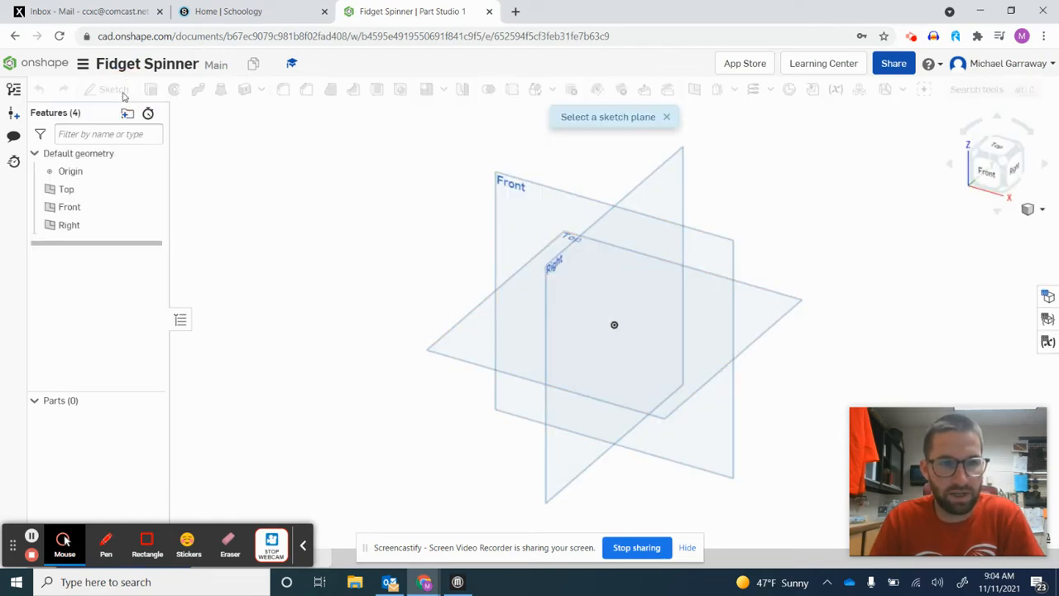
pyautogui.click(112, 90)
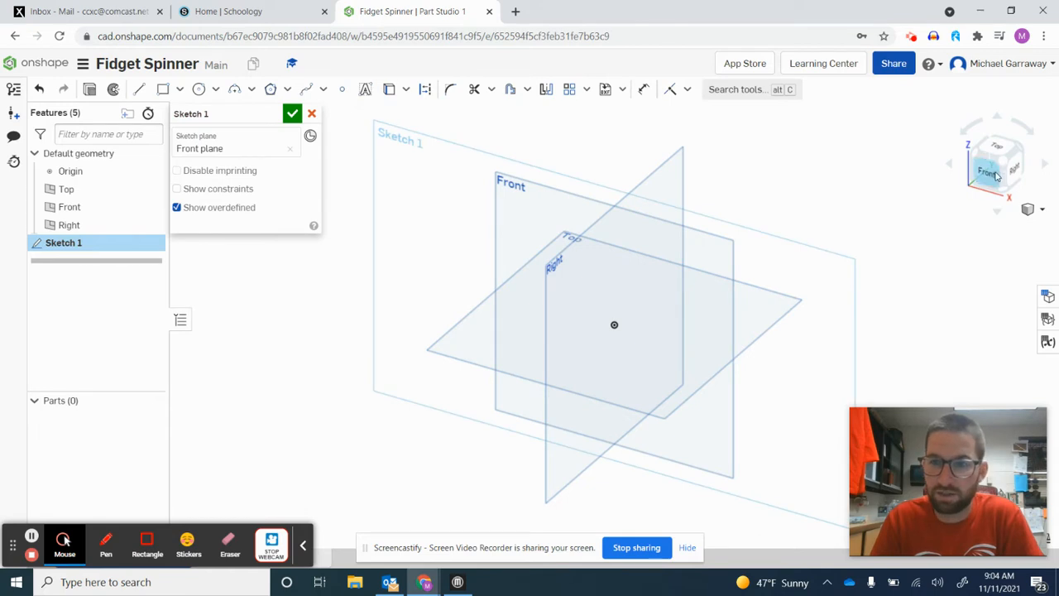
pyautogui.click(987, 169)
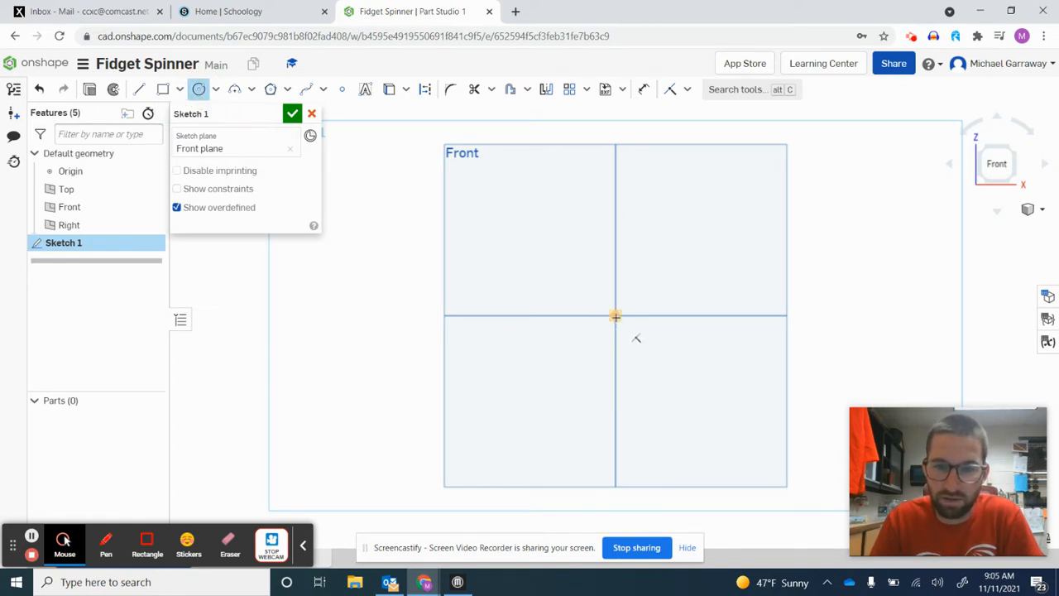
pyautogui.moveTo(616, 315); pyautogui.dragTo(640, 297)
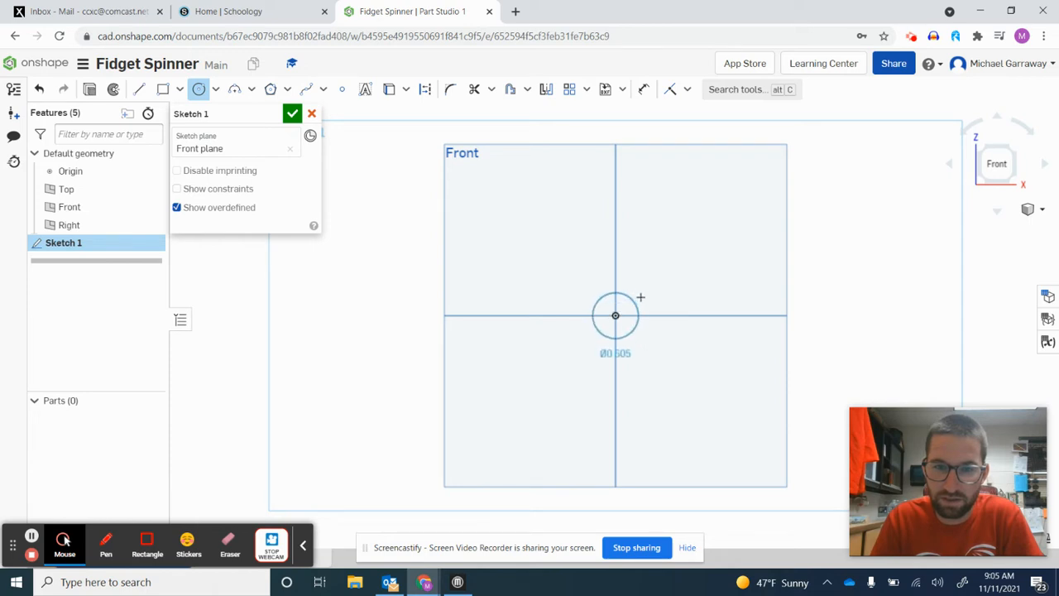
pyautogui.moveTo(615, 314); pyautogui.dragTo(649, 294)
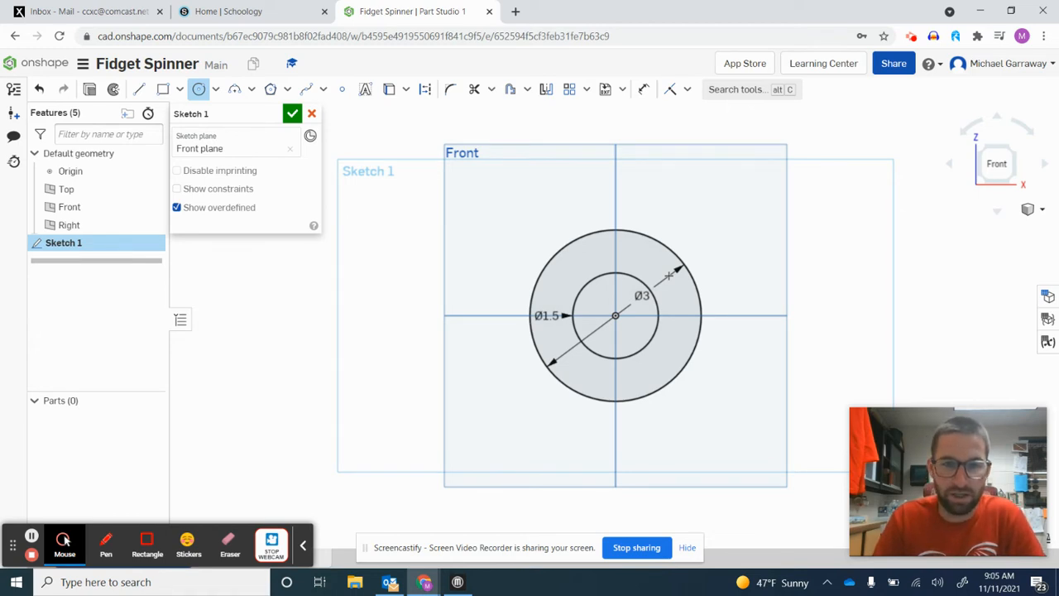
pyautogui.moveTo(693, 253)
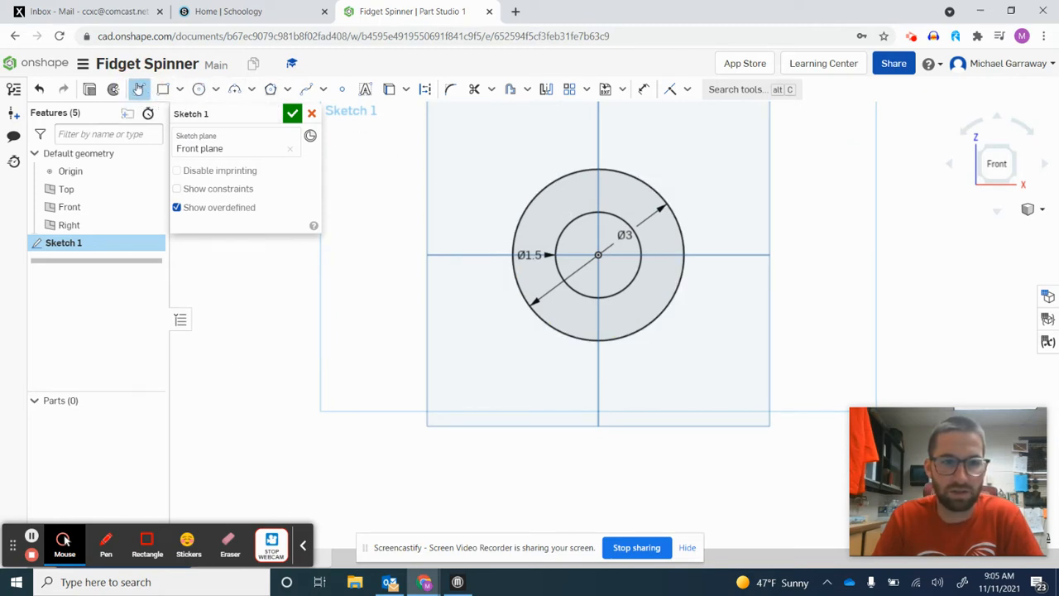
pyautogui.moveTo(422, 89)
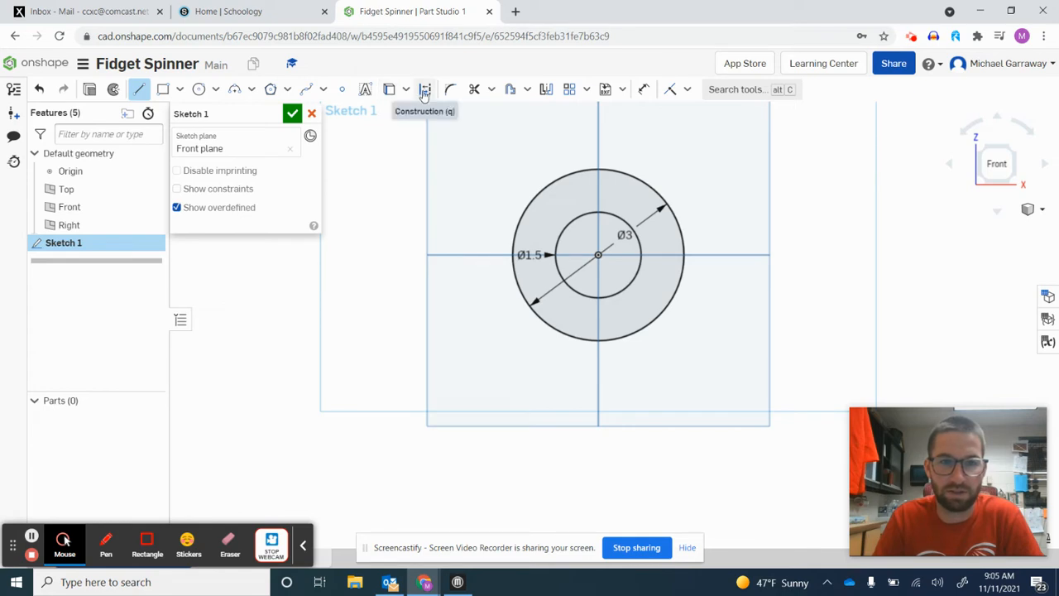
# Draw a construction line straight down from the origin.
pyautogui.click(424, 88)
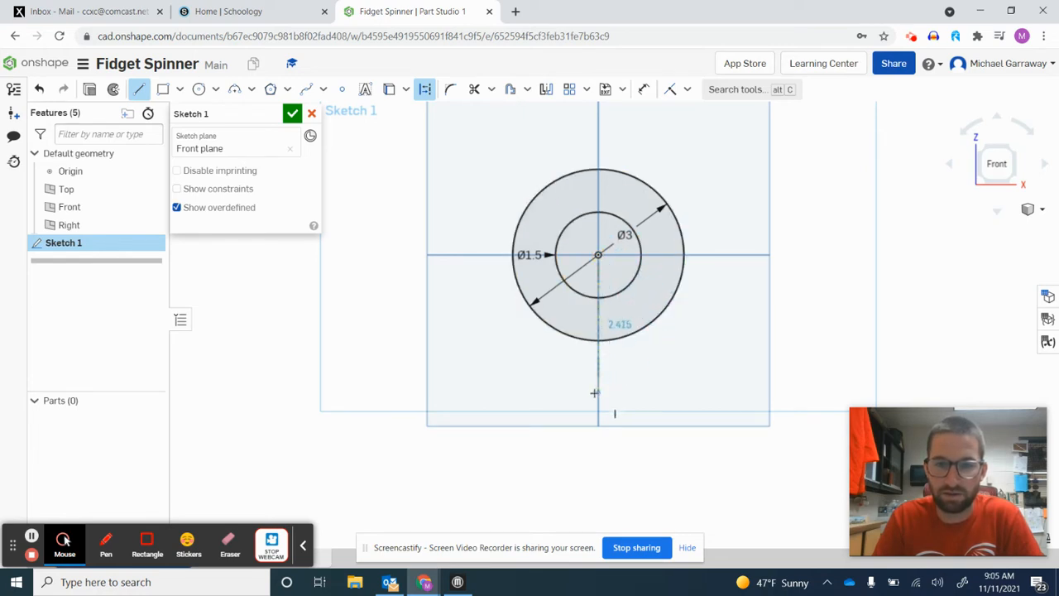
pyautogui.click(595, 397)
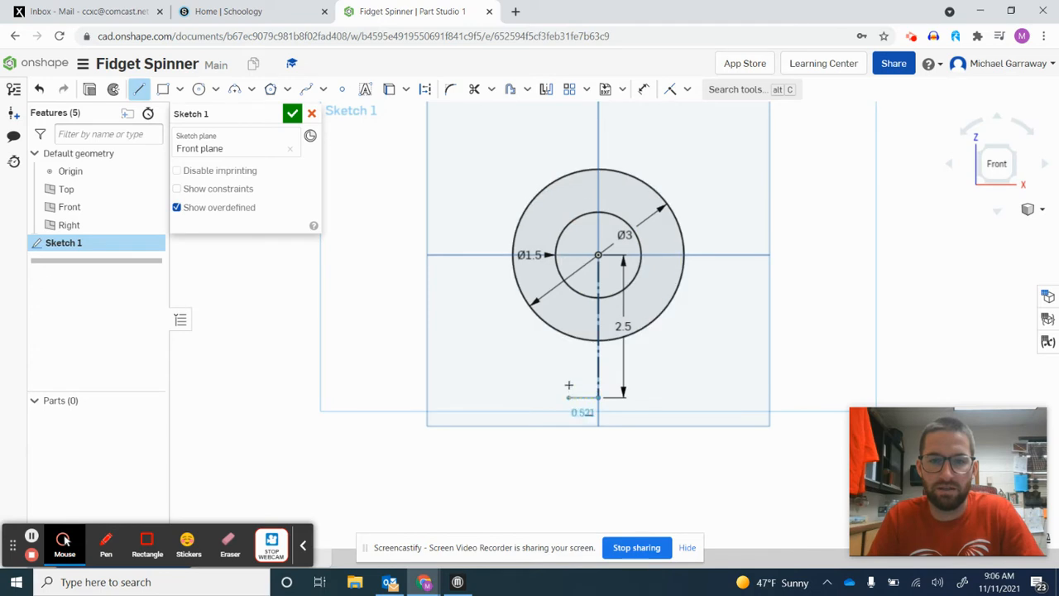
pyautogui.rightClick(595, 254)
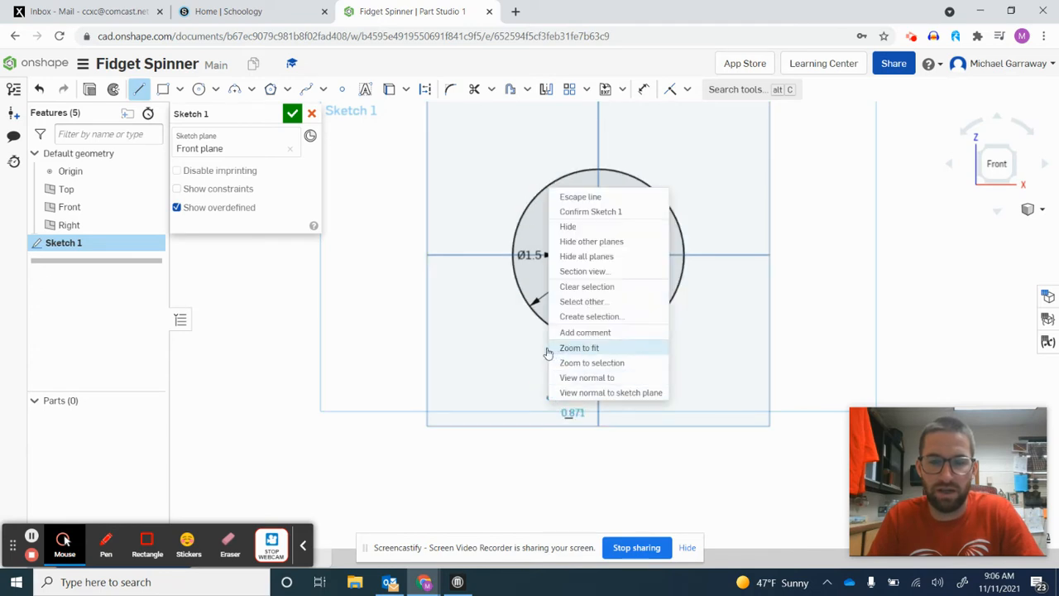
# Escape the unwanted extra line from the right-click menu.
pyautogui.click(578, 347)
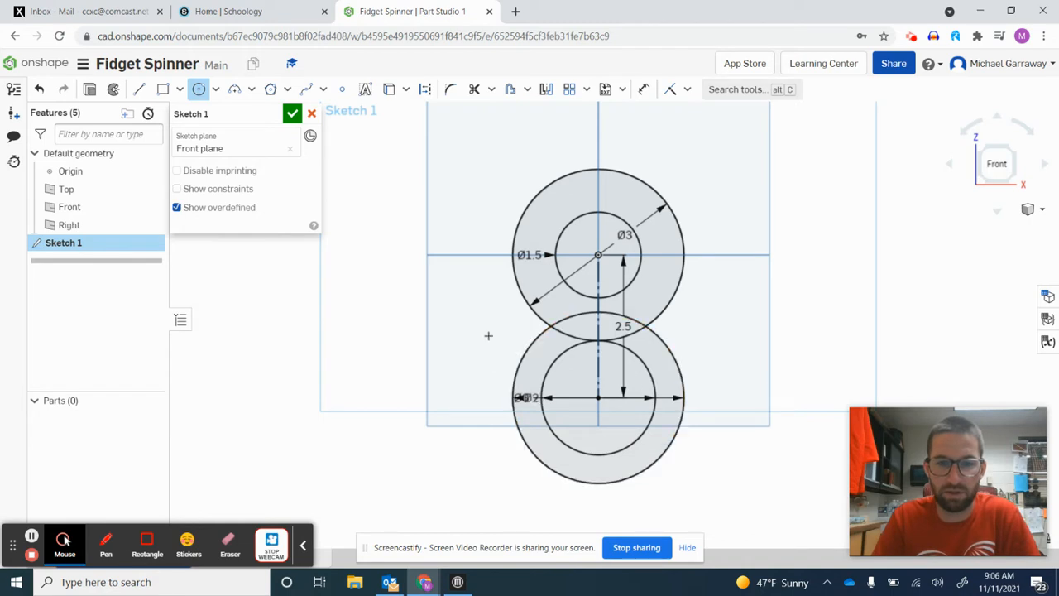
pyautogui.moveTo(529, 277)
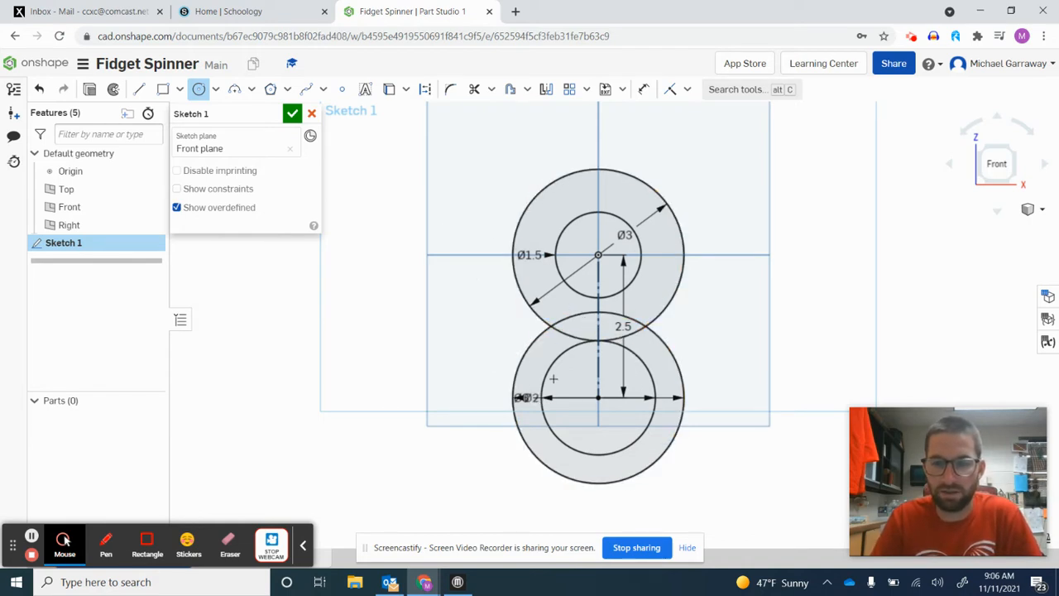
pyautogui.moveTo(585, 102)
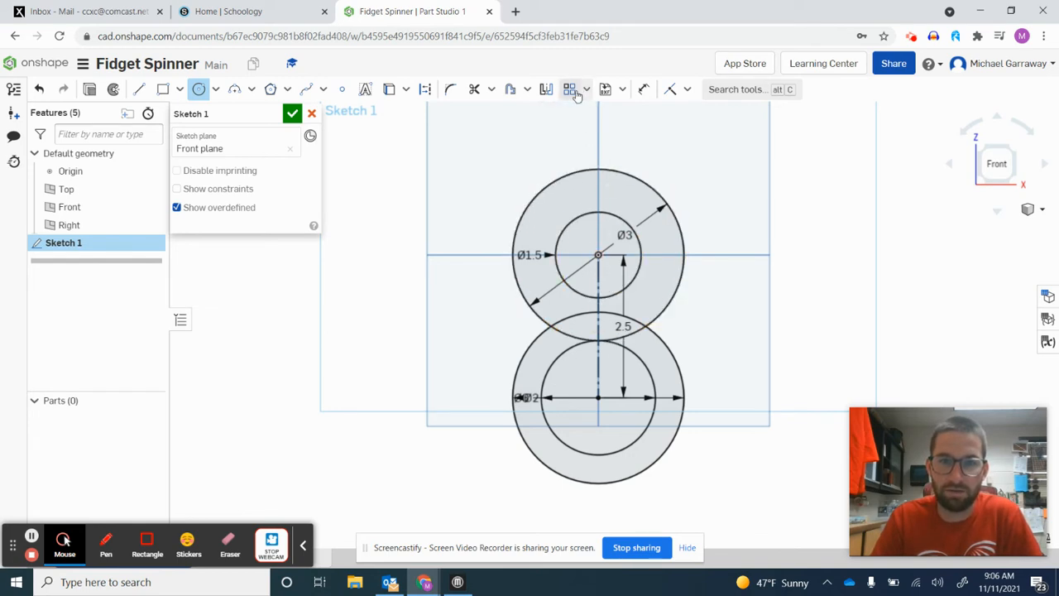
# Circularly pattern the lower ring into three rings around the origin and confirm the sketch.
pyautogui.click(575, 89)
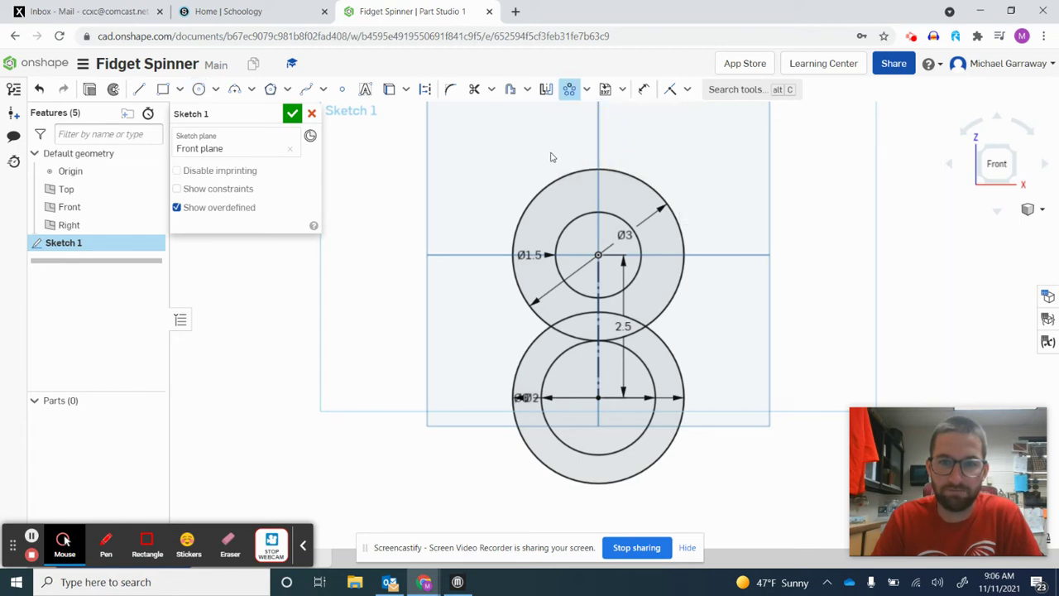
pyautogui.moveTo(646, 173)
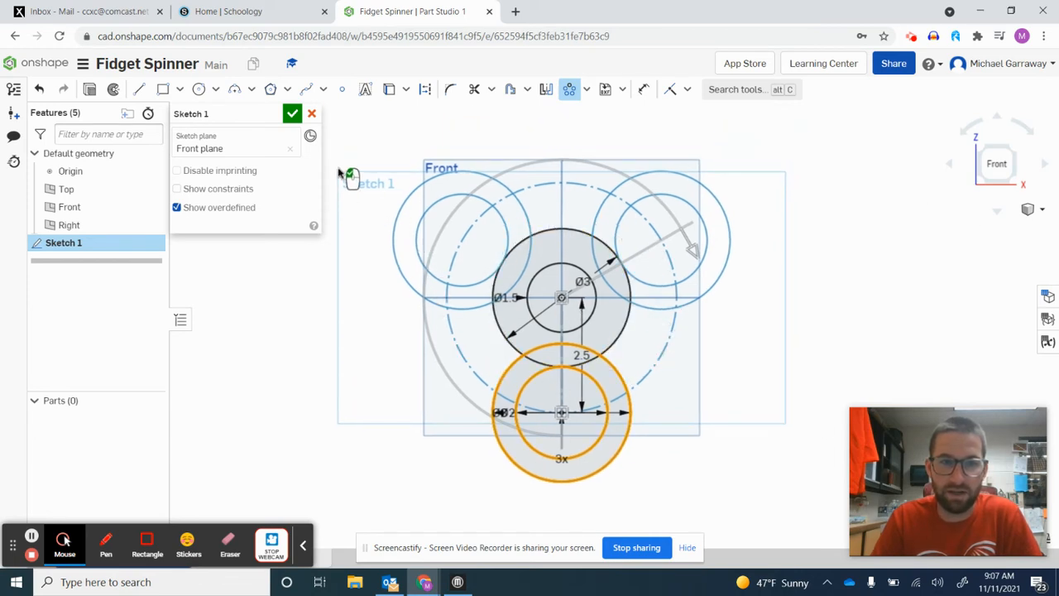
pyautogui.click(292, 114)
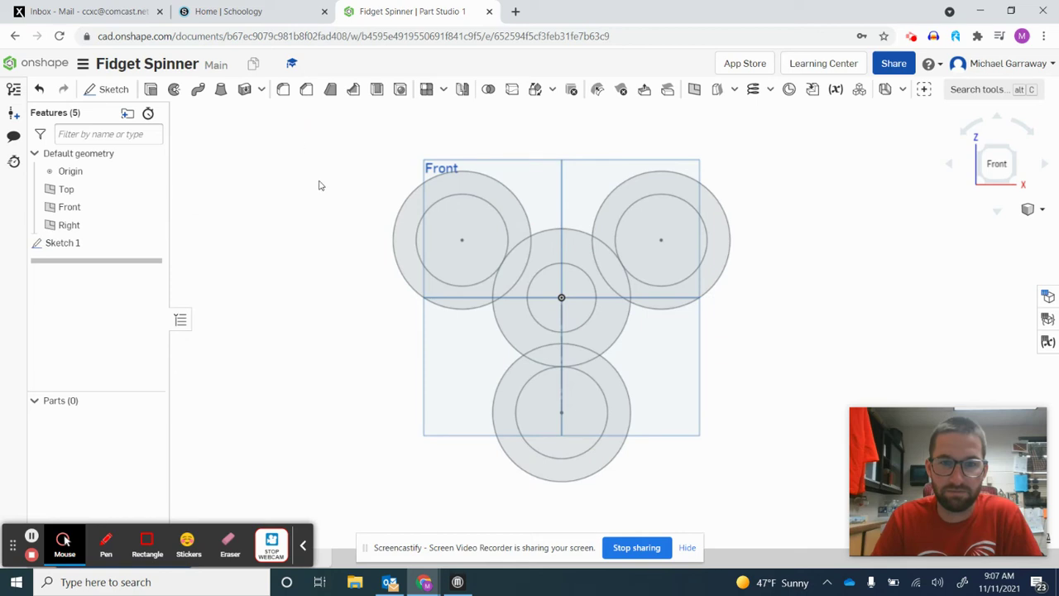
# Reopen Sketch 1, trim the overlapping arcs between lobes, and finish the sketch.
pyautogui.click(445, 234)
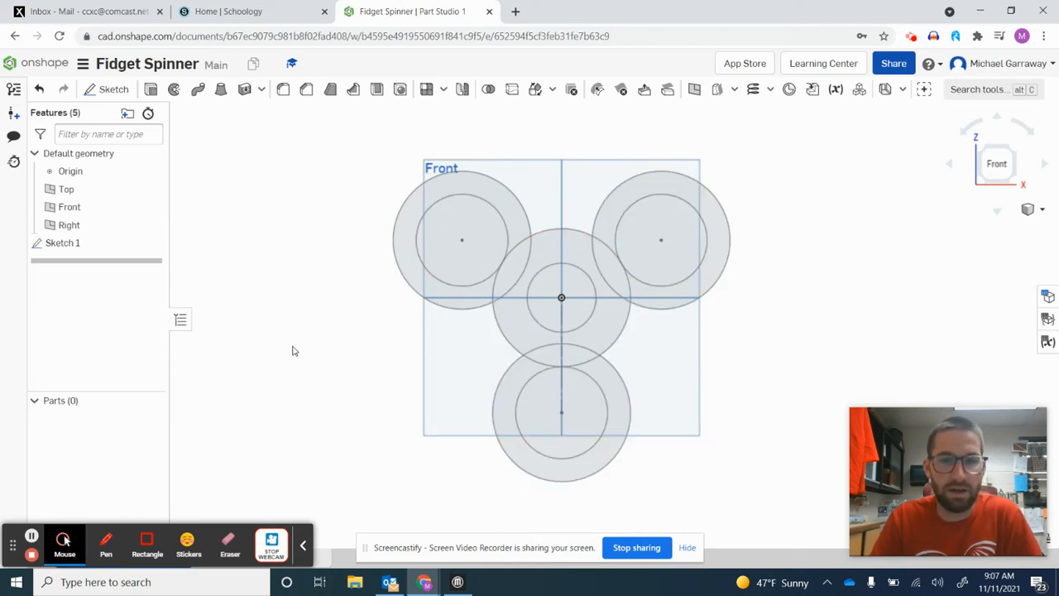
pyautogui.click(63, 242)
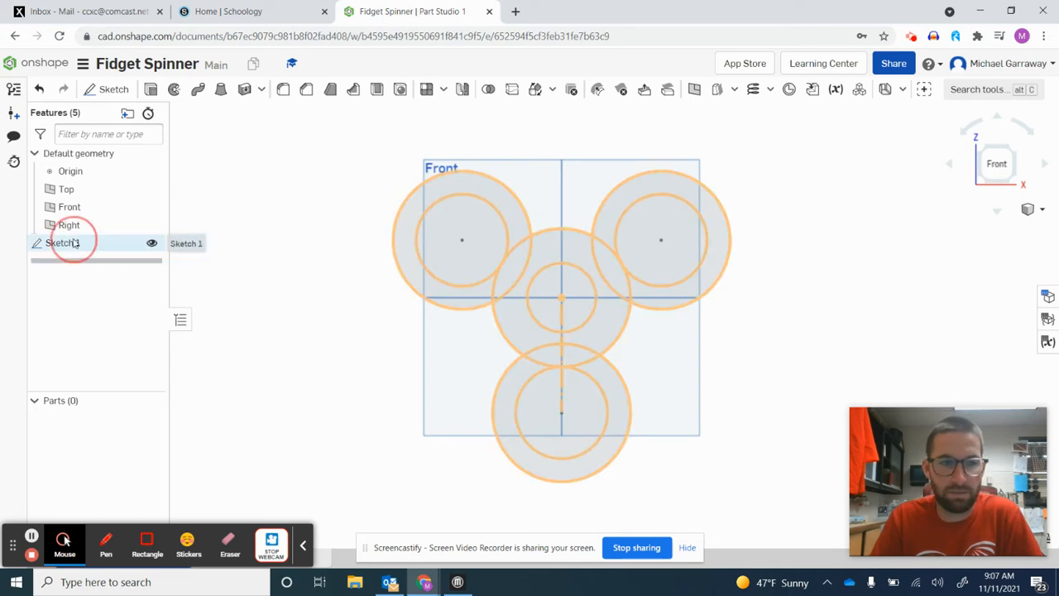
pyautogui.doubleClick(64, 243)
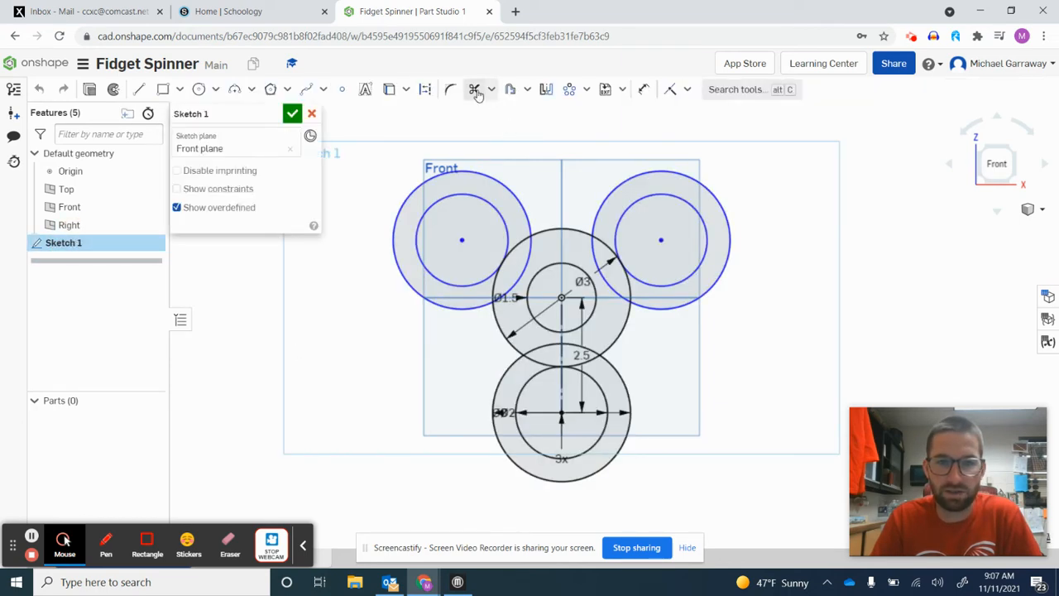
pyautogui.click(474, 88)
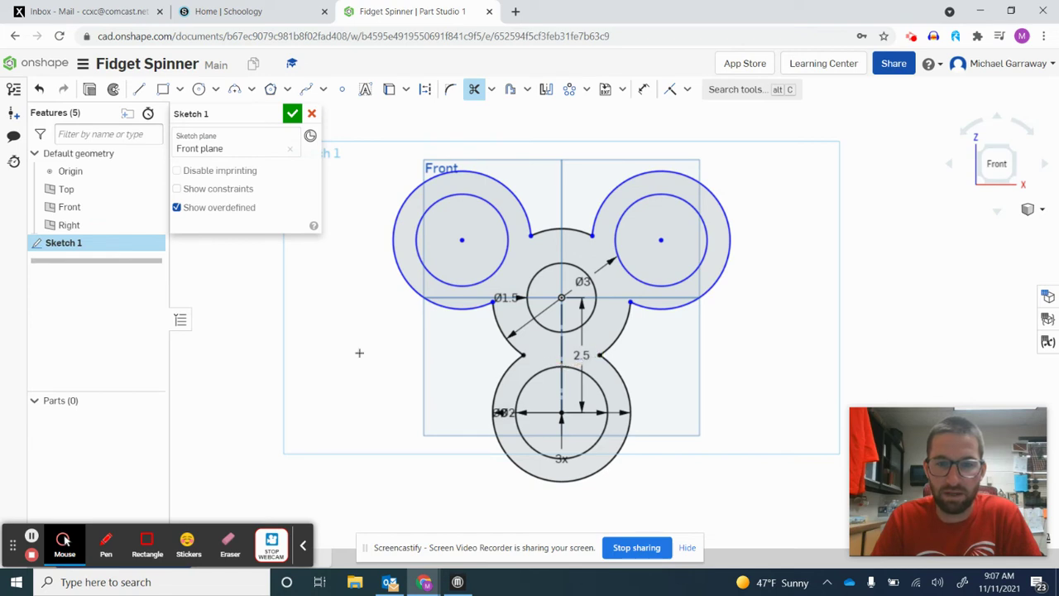
pyautogui.moveTo(290, 220)
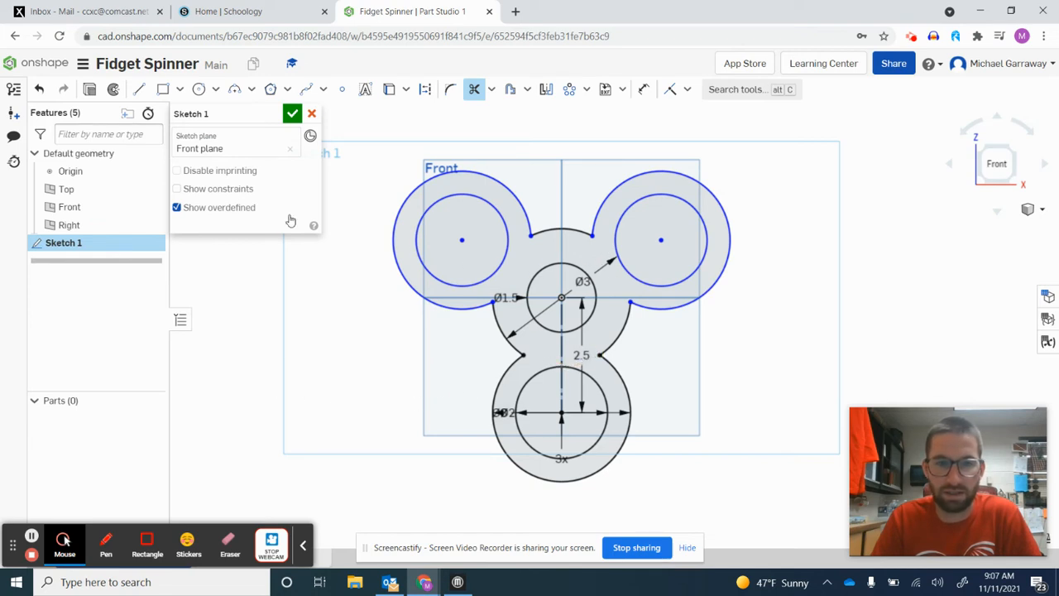
pyautogui.click(292, 113)
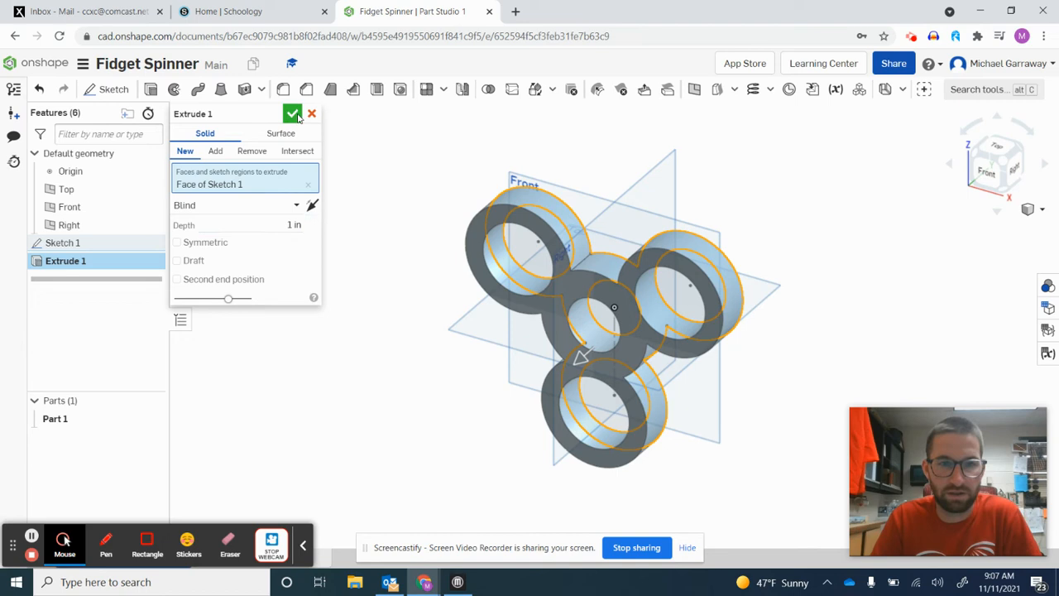
# Accept the 1 in blind extrusion of the three-lobed sketch.
pyautogui.click(292, 113)
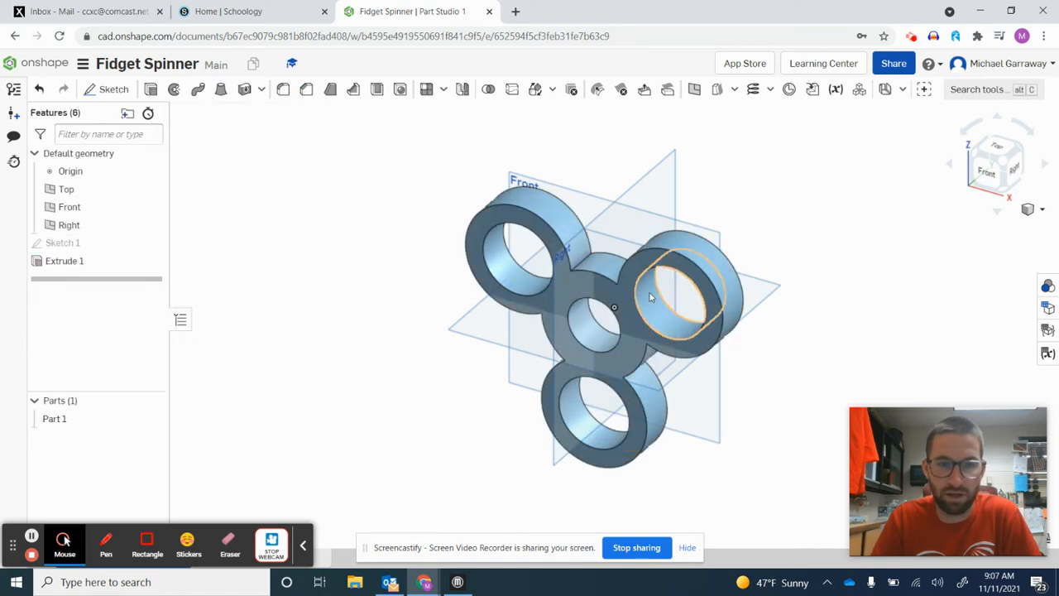
pyautogui.click(284, 90)
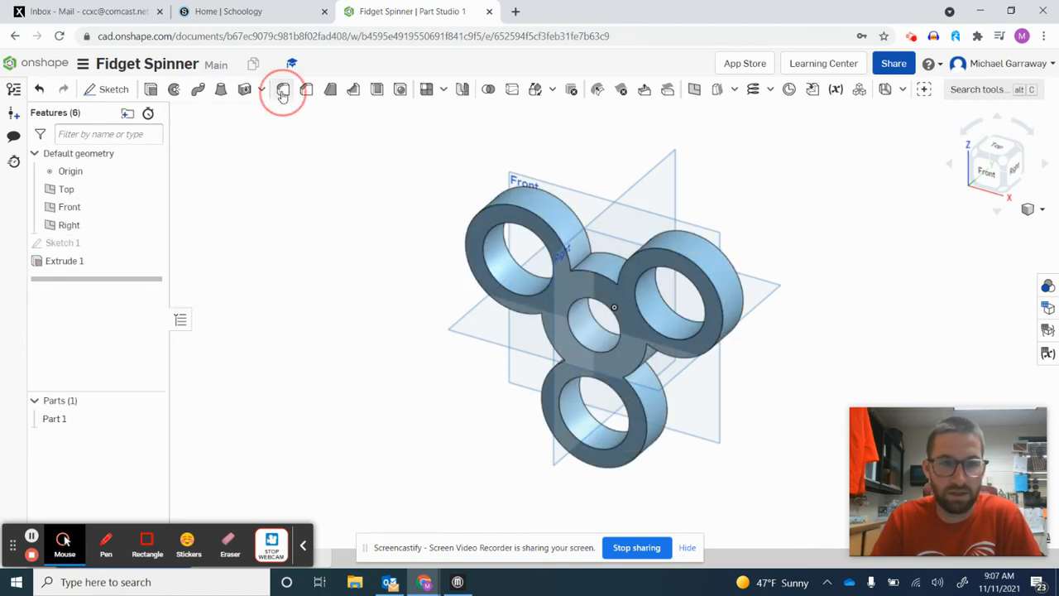
pyautogui.click(283, 90)
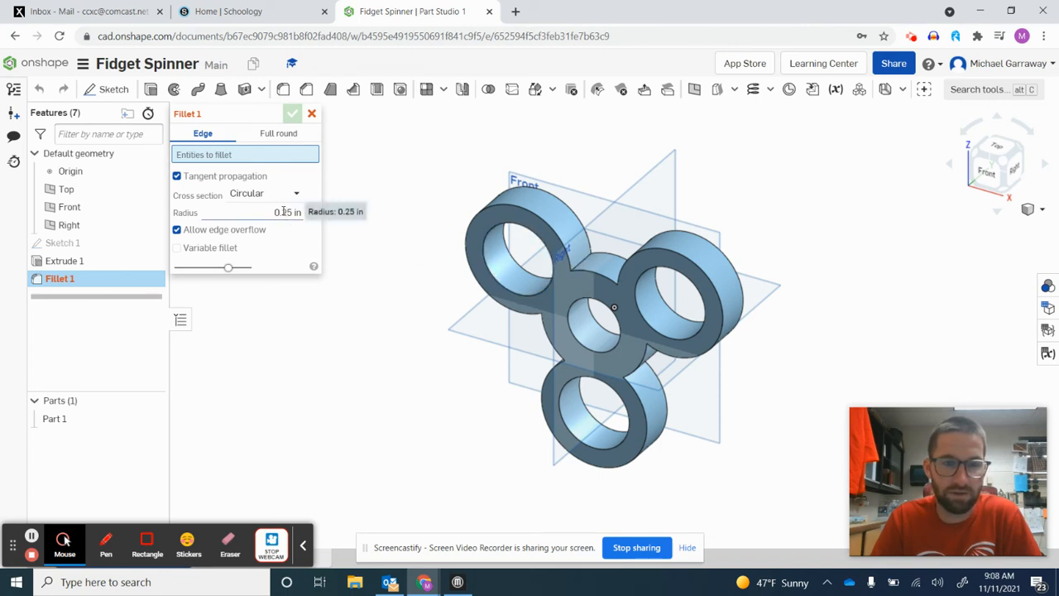
# Fillet the inner corner edges where the lobes meet the hub at 0.5 in.
pyautogui.tripleClick(273, 212)
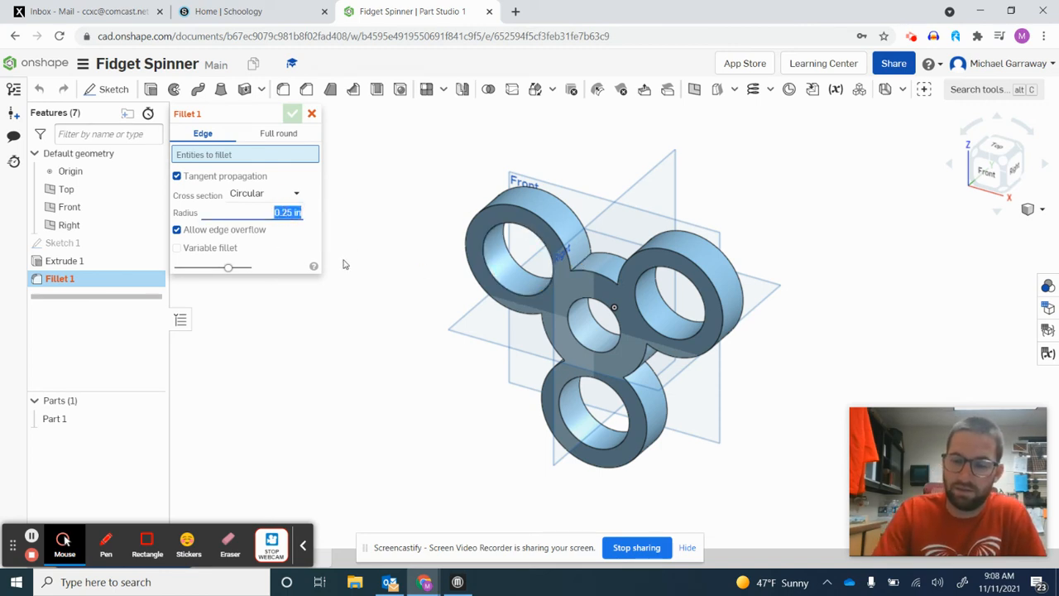
pyautogui.write('5')
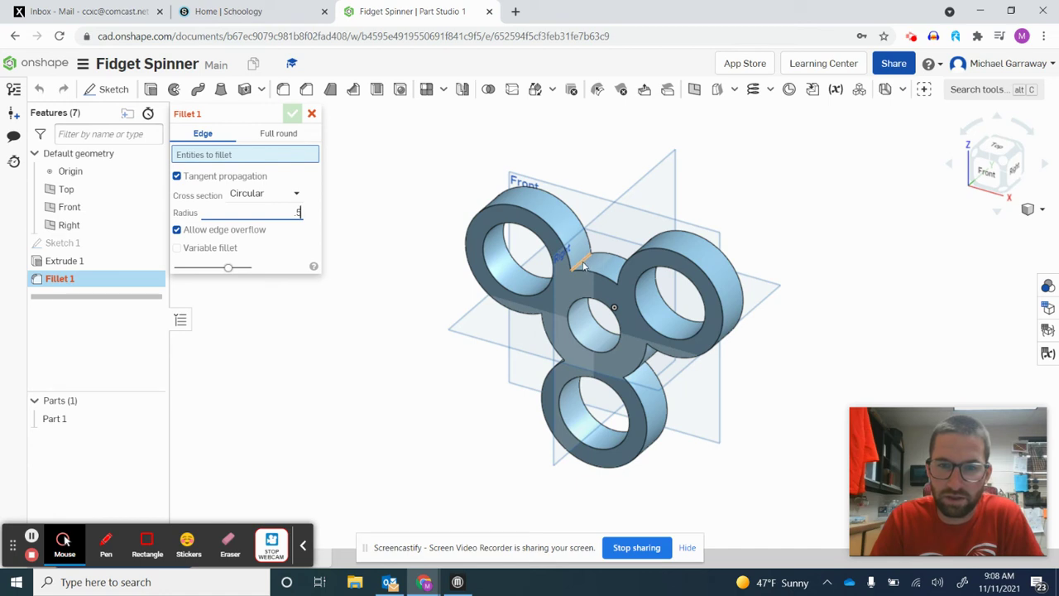
pyautogui.moveTo(585, 264)
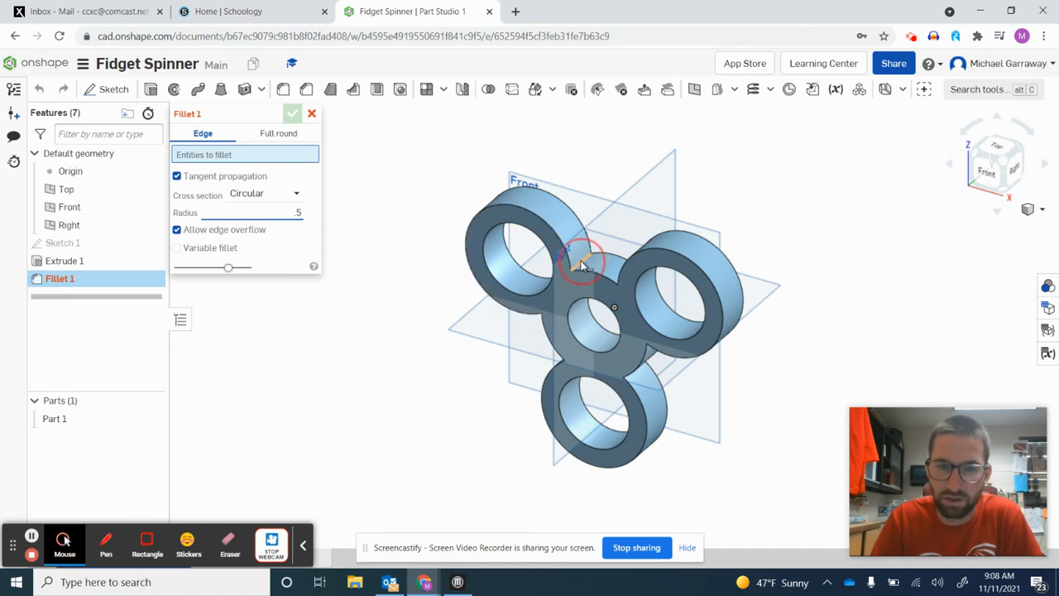
pyautogui.click(582, 263)
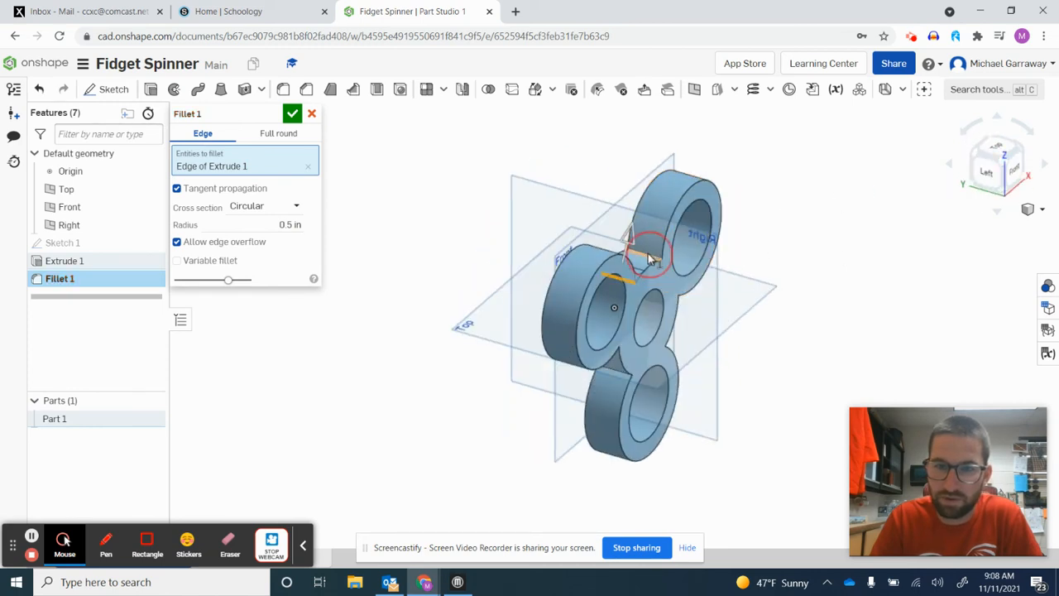
pyautogui.click(616, 374)
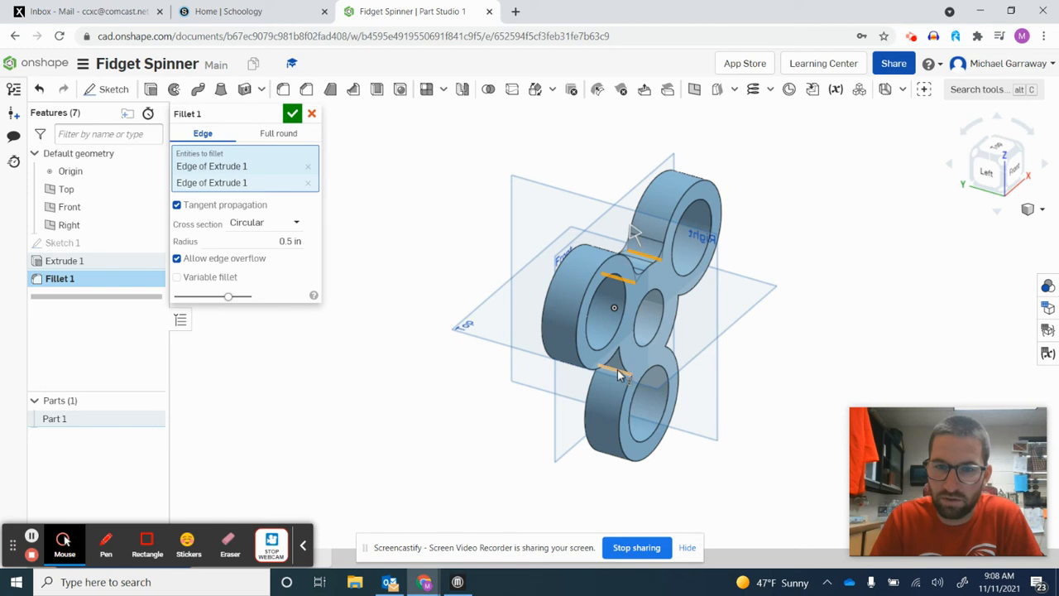
pyautogui.click(616, 378)
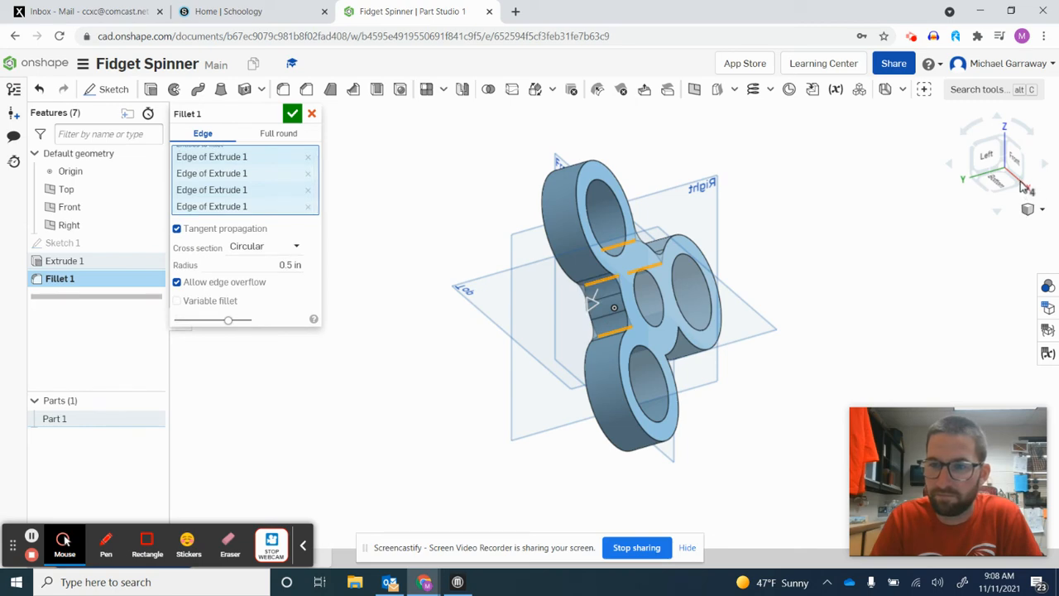
pyautogui.moveTo(592, 306); pyautogui.dragTo(654, 289)
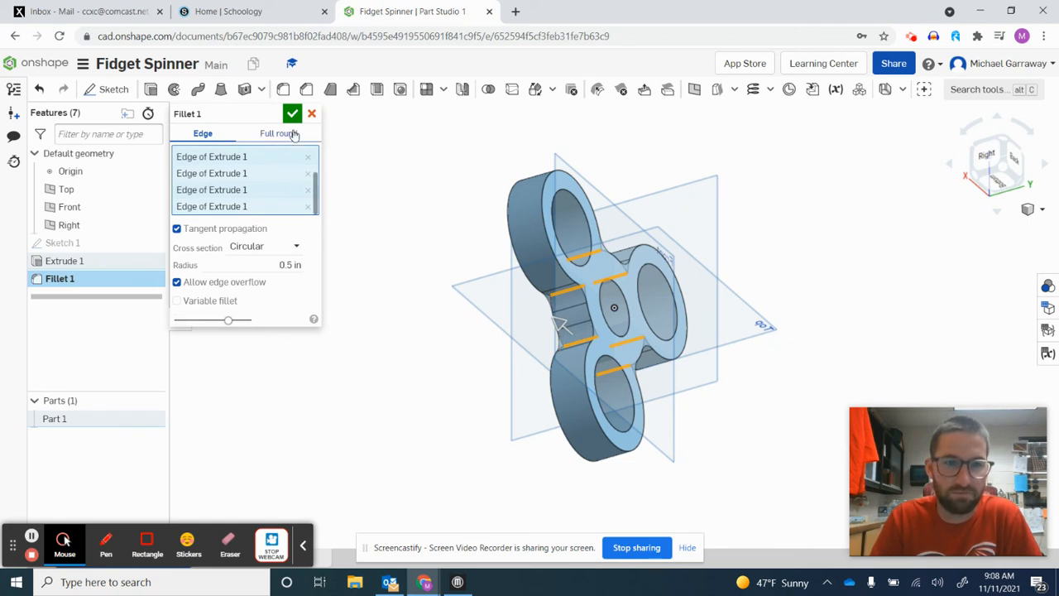
pyautogui.click(291, 114)
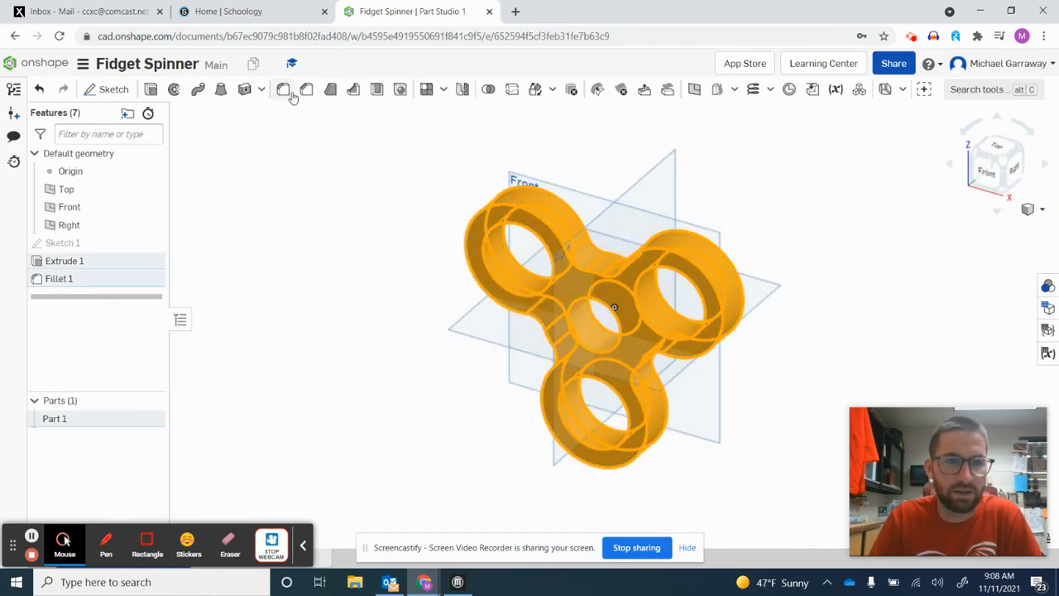
# Start a second fillet on the whole part with radius 0.15 in.
pyautogui.click(283, 90)
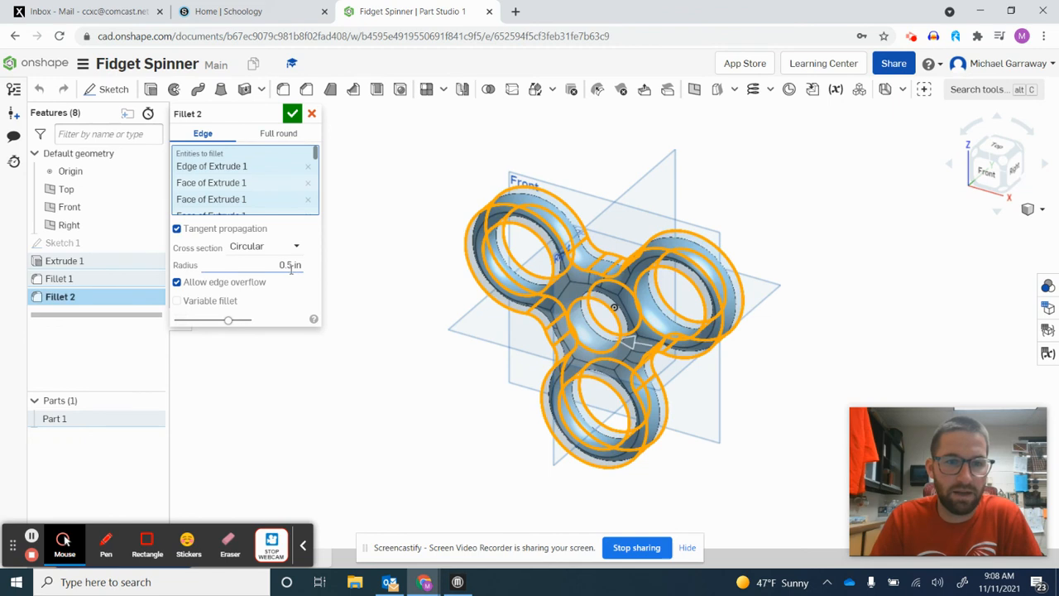
pyautogui.click(287, 265)
pyautogui.write('15')
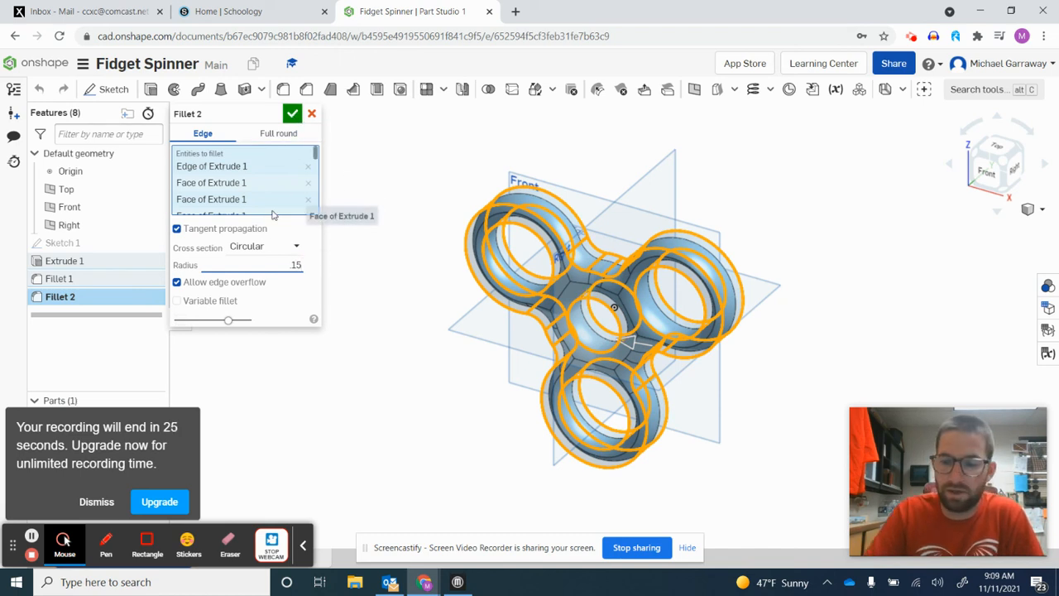
pyautogui.write('0.15 in')
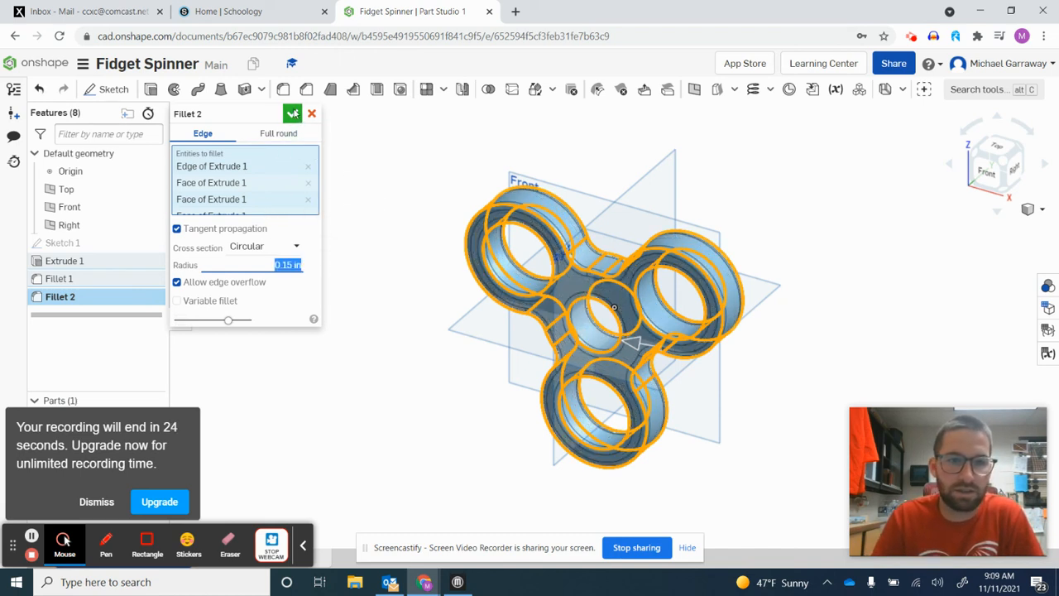